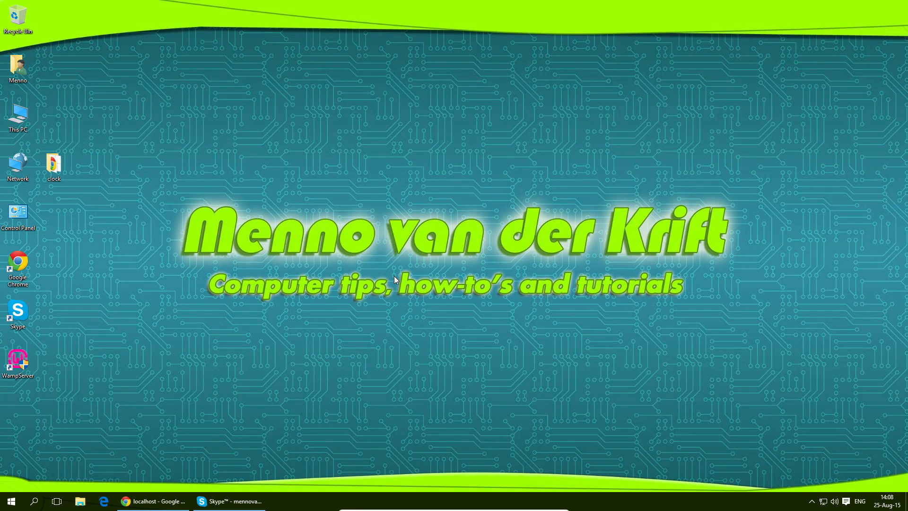
{"action": "mouse_move", "coordinate": [25, 383]}
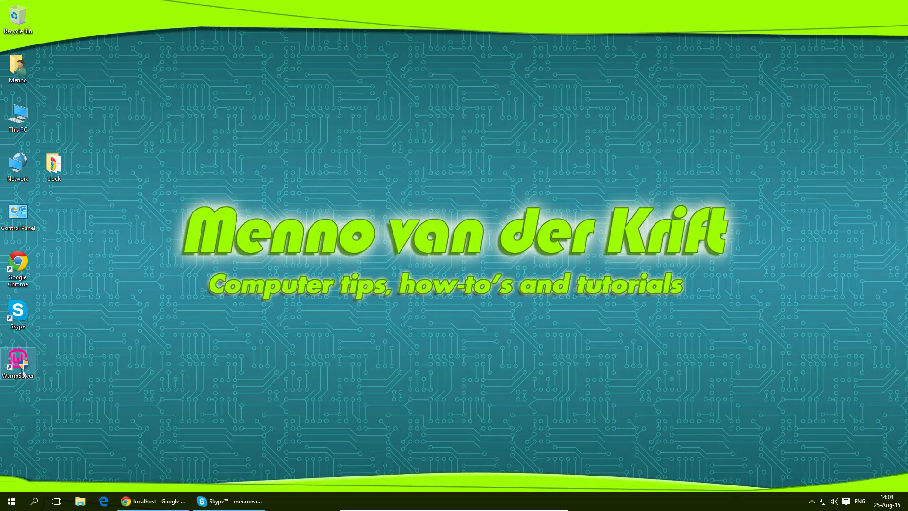
Launch WampServer from the desktop shortcut and check its offline status in the taskbar.
{"action": "double_click", "coordinate": [18, 357]}
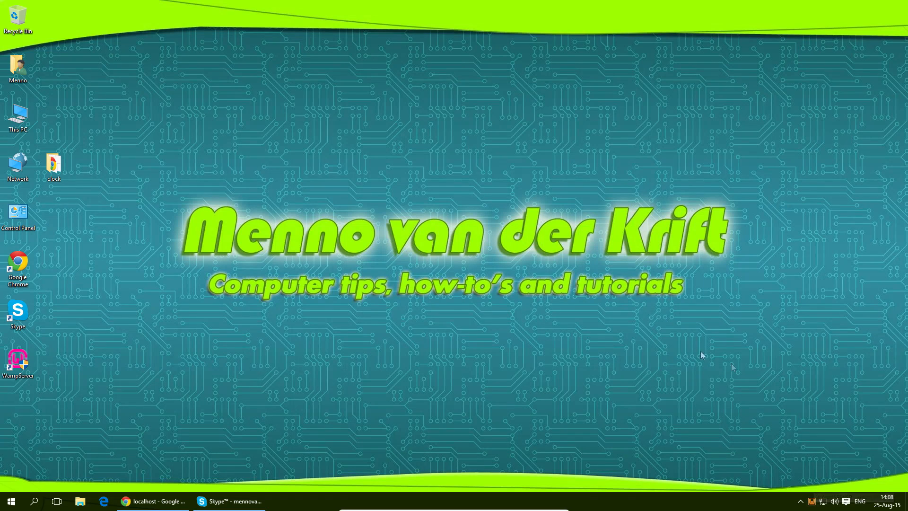
{"action": "mouse_move", "coordinate": [569, 330]}
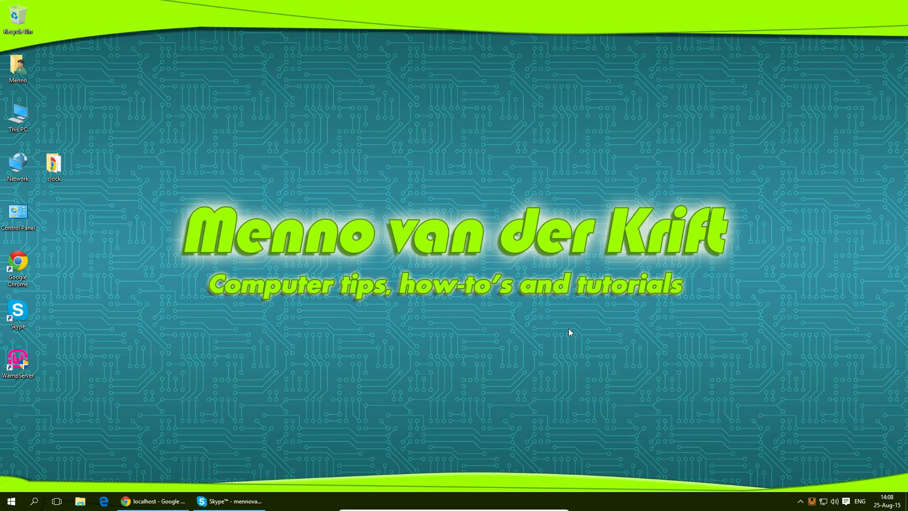
{"action": "mouse_move", "coordinate": [256, 479]}
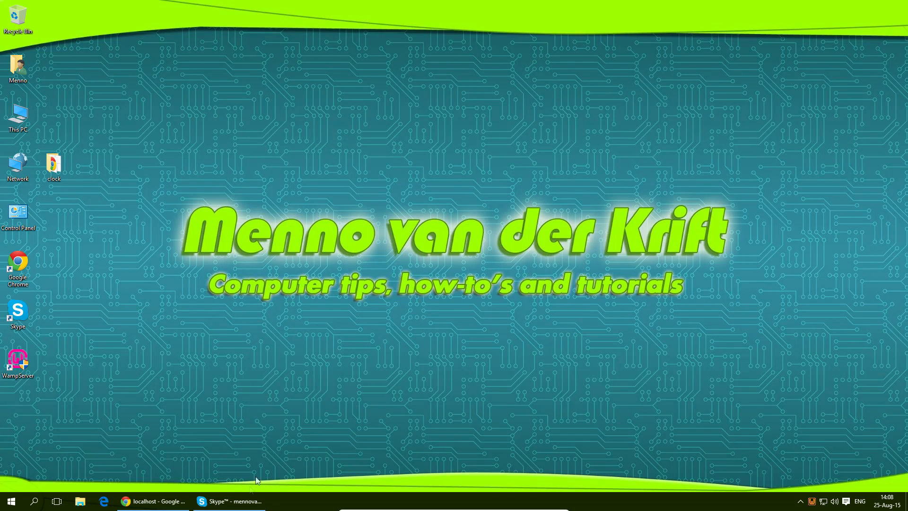
{"action": "left_click", "coordinate": [228, 500]}
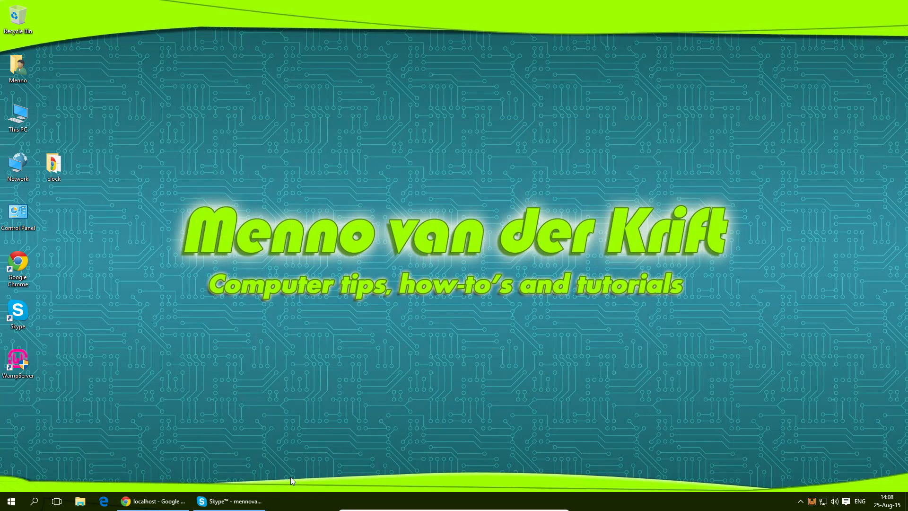
{"action": "mouse_move", "coordinate": [783, 460]}
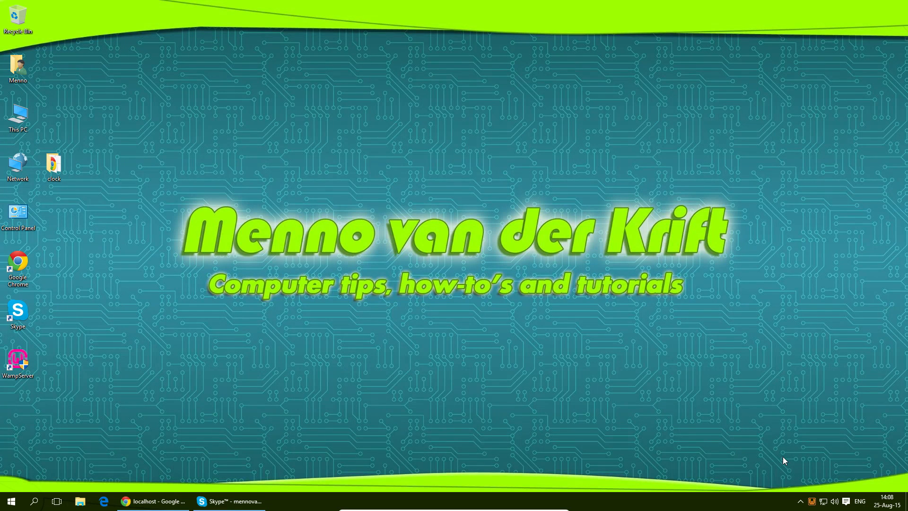
{"action": "mouse_move", "coordinate": [820, 453]}
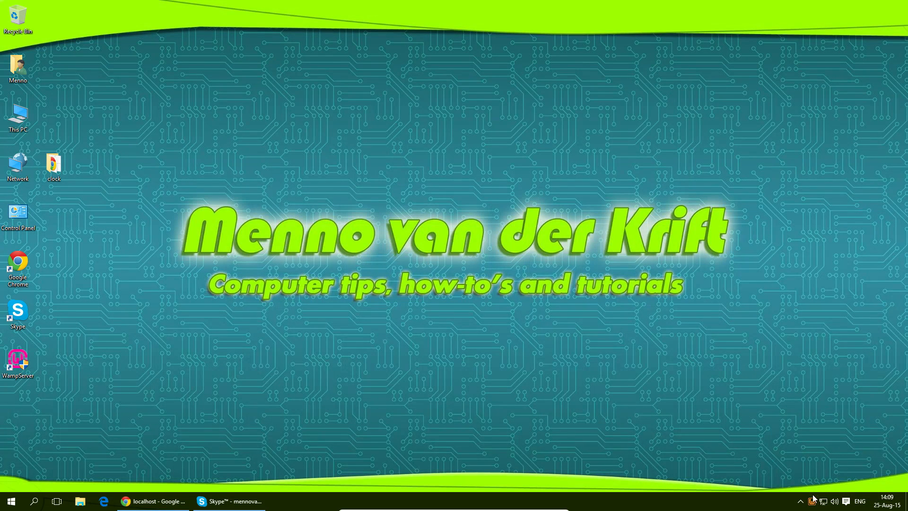
{"action": "mouse_move", "coordinate": [813, 500]}
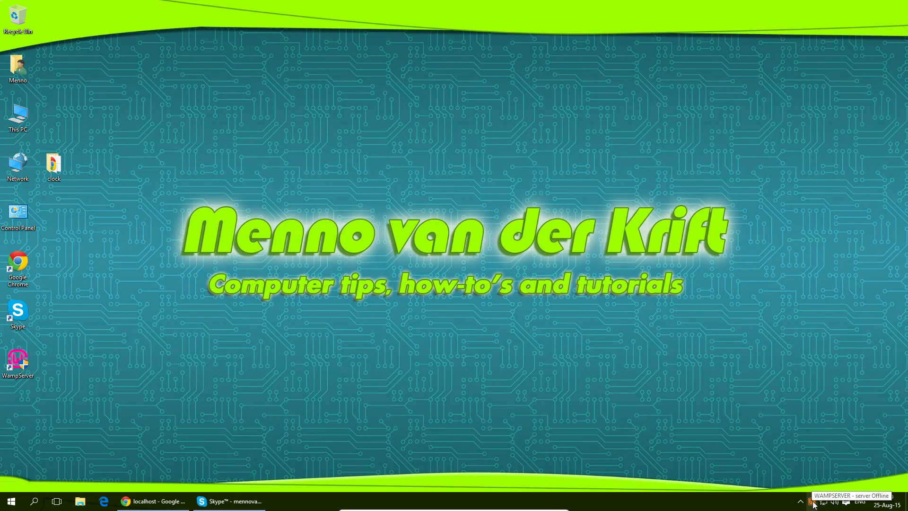
Open Apache's httpd.conf from the WampServer tray menu.
{"action": "left_click", "coordinate": [815, 501]}
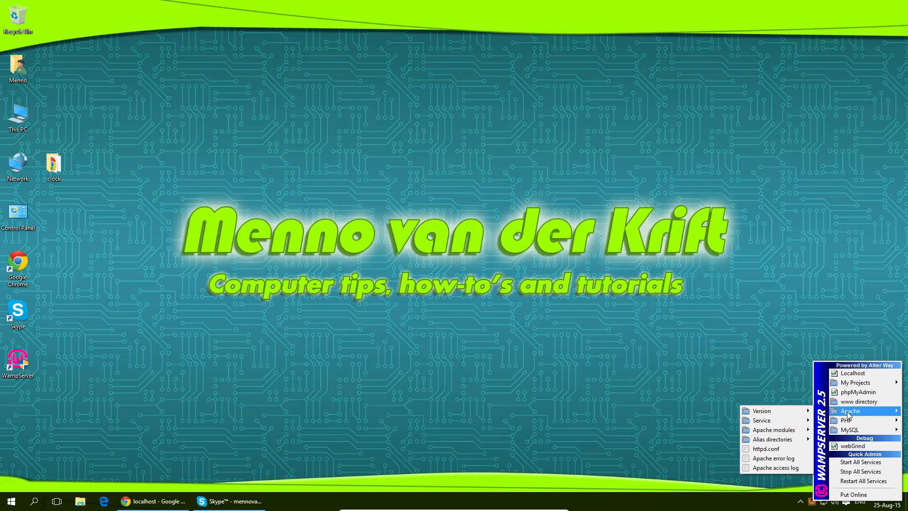
{"action": "mouse_move", "coordinate": [766, 448]}
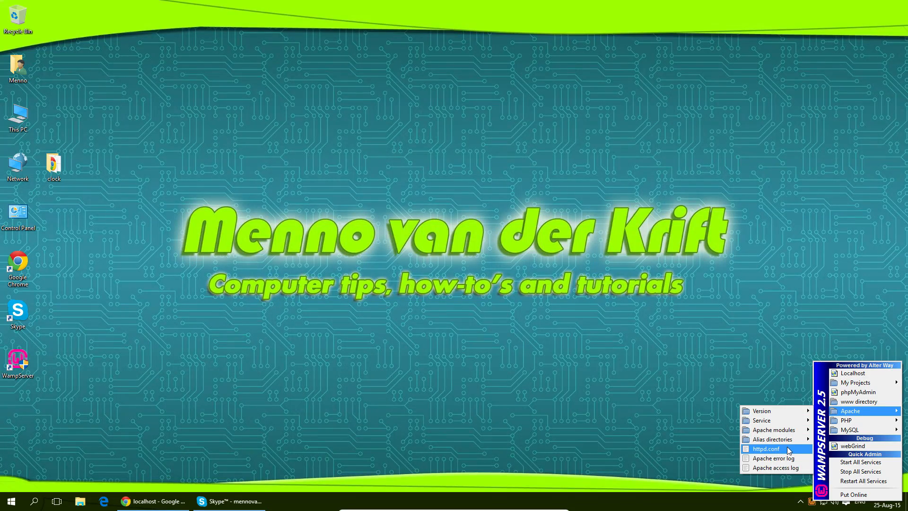
{"action": "left_click", "coordinate": [765, 448]}
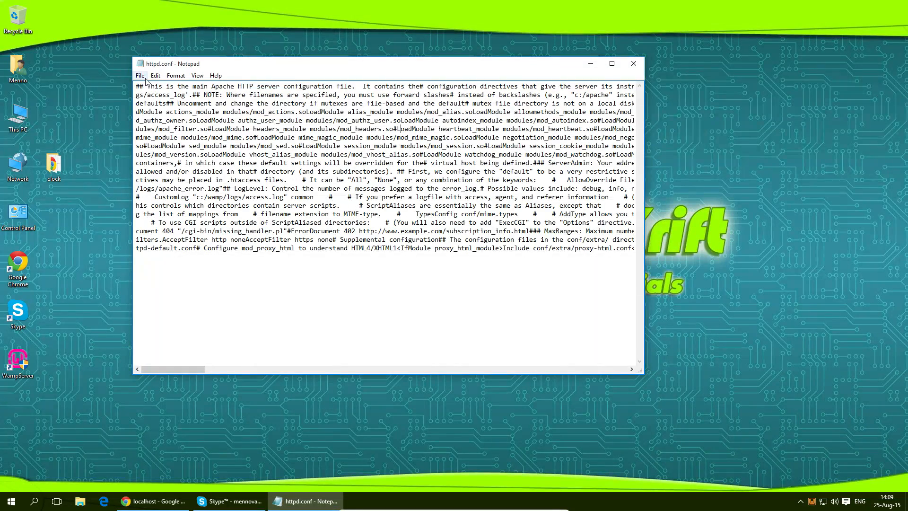
Copy httpd.conf's folder path from the Save As dialog, cancel, and close Notepad unsaved.
{"action": "left_click", "coordinate": [140, 75]}
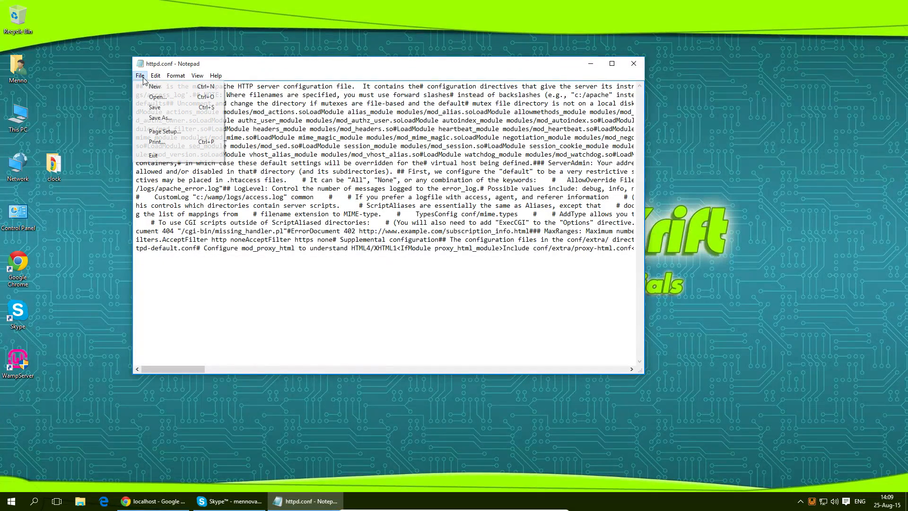
{"action": "mouse_move", "coordinate": [160, 118]}
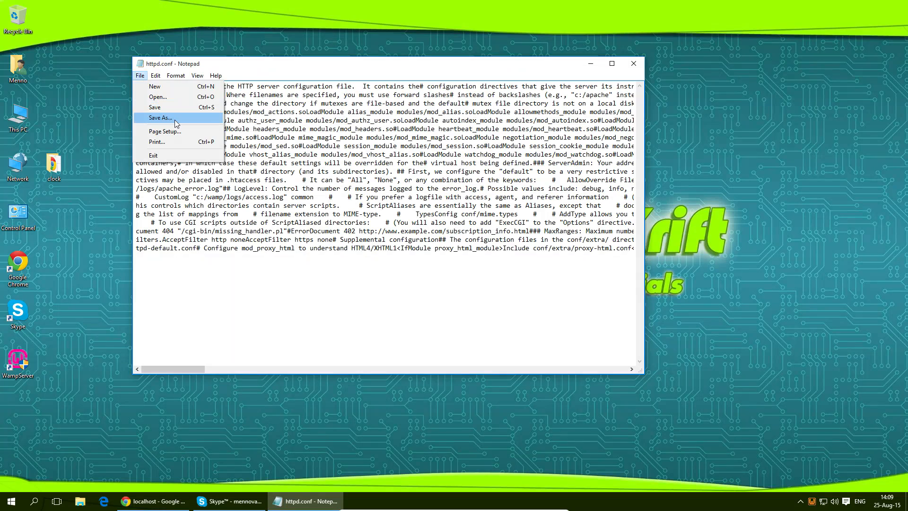
{"action": "left_click", "coordinate": [161, 118]}
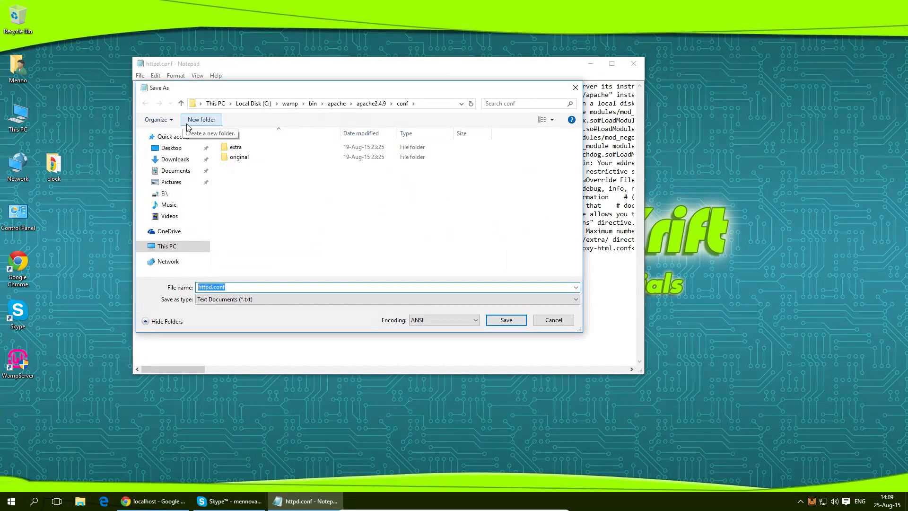
{"action": "mouse_move", "coordinate": [457, 183]}
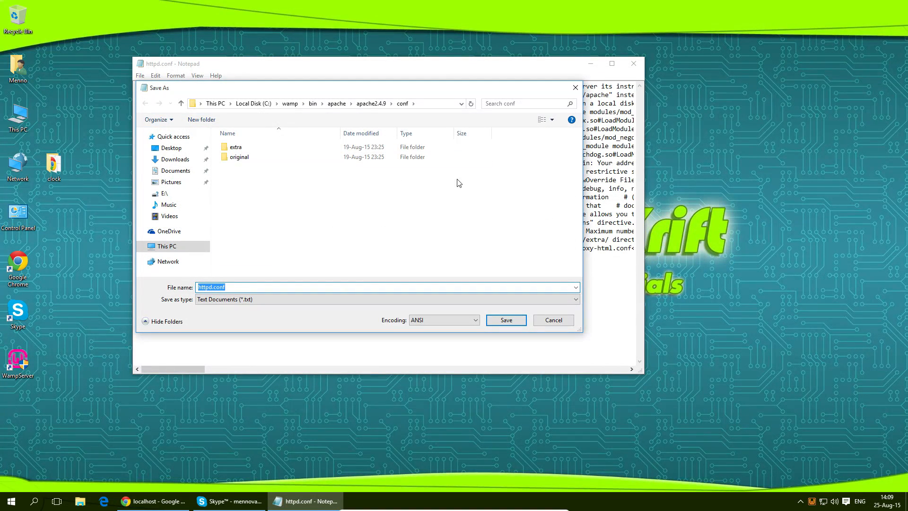
{"action": "mouse_move", "coordinate": [225, 109]}
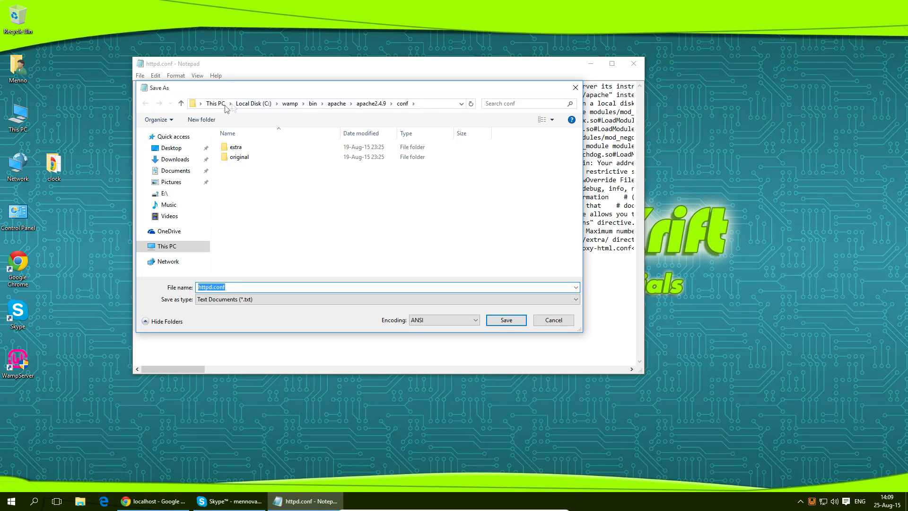
{"action": "mouse_move", "coordinate": [403, 104]}
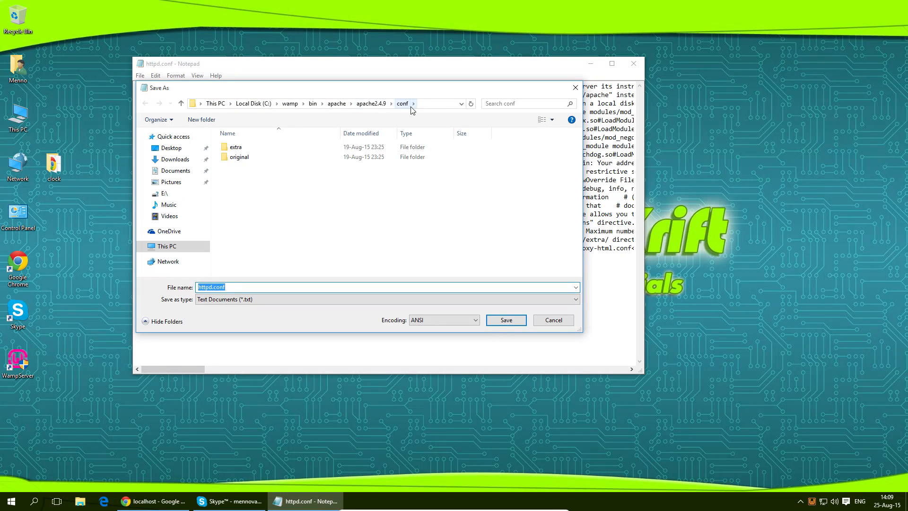
{"action": "mouse_move", "coordinate": [433, 110]}
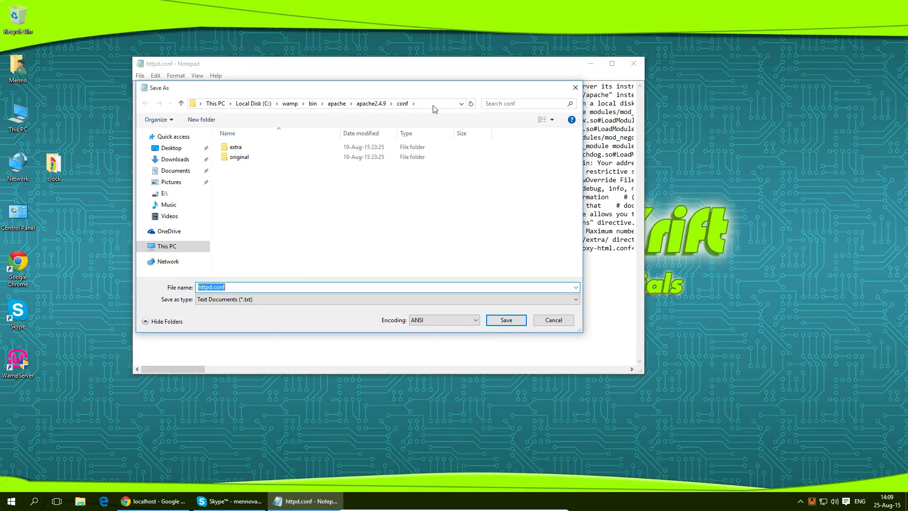
{"action": "mouse_move", "coordinate": [433, 108]}
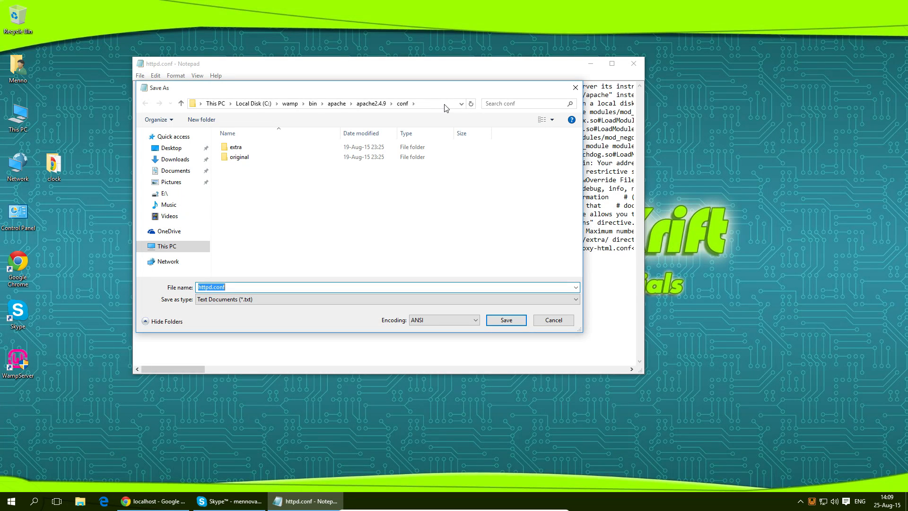
{"action": "right_click", "coordinate": [243, 103]}
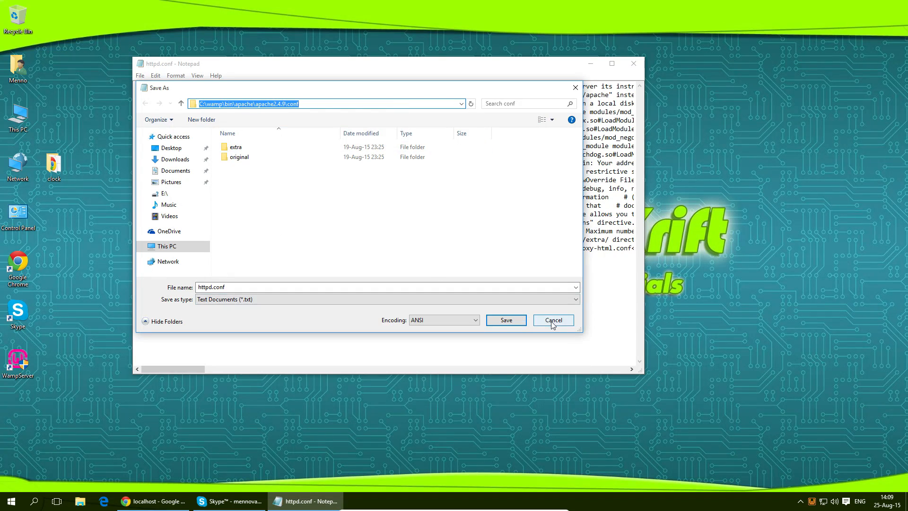
{"action": "left_click", "coordinate": [552, 320]}
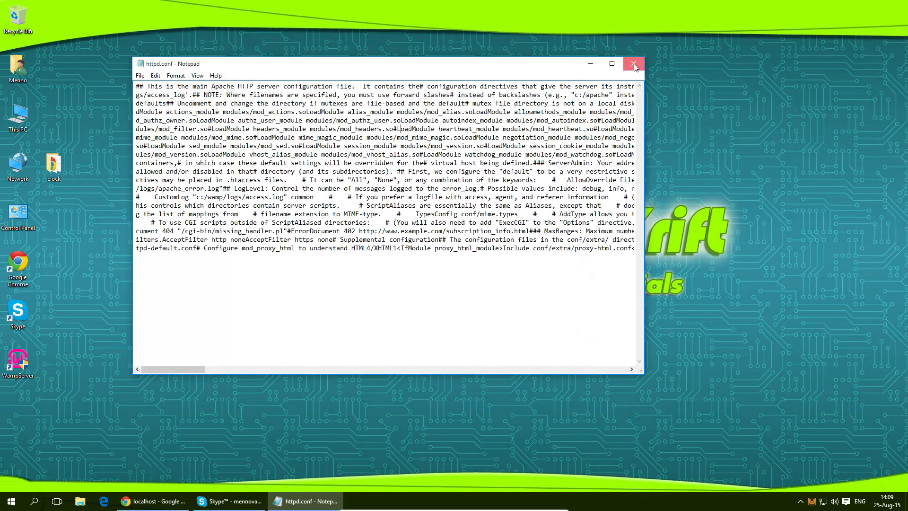
{"action": "left_click", "coordinate": [633, 63]}
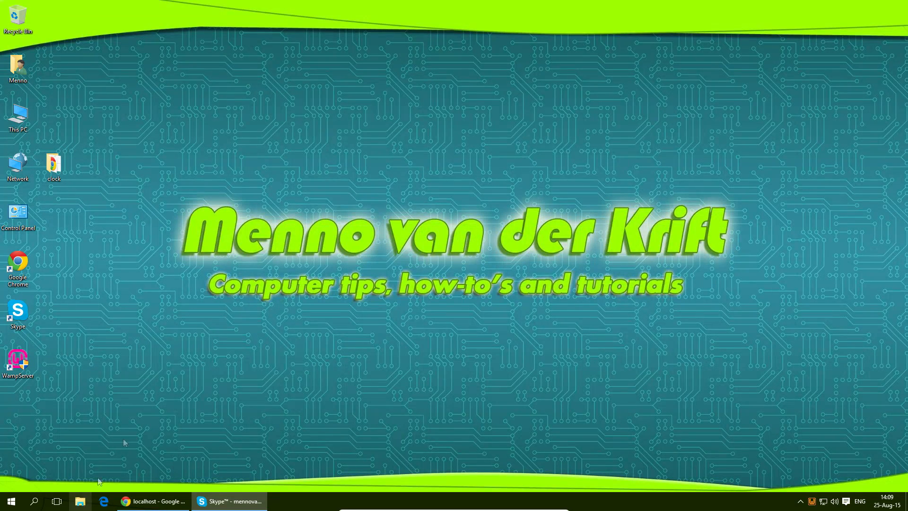
Browse File Explorer to C:\wamp\bin\apache\apache2.4.9\conf and select httpd.conf.
{"action": "left_click", "coordinate": [80, 501]}
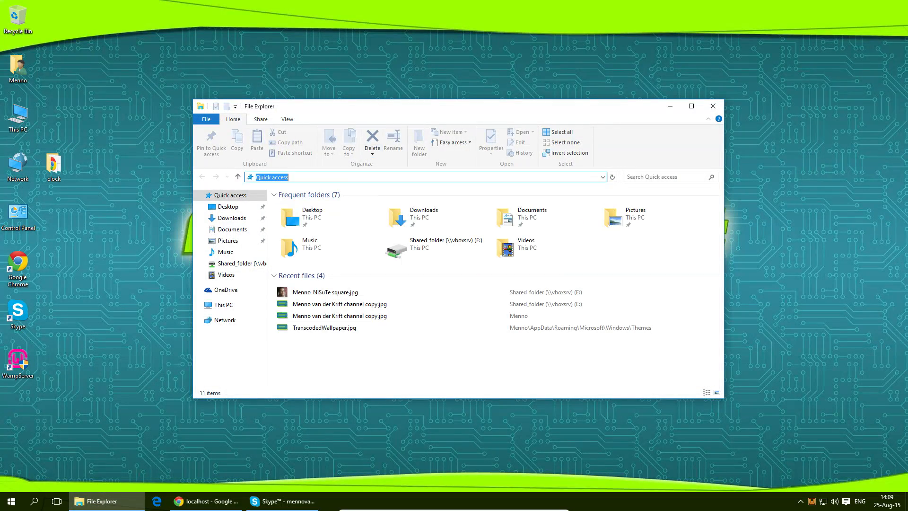
{"action": "type", "text": "C:\\wamp\\bin\\apache\\apache2.4.9\\conf"}
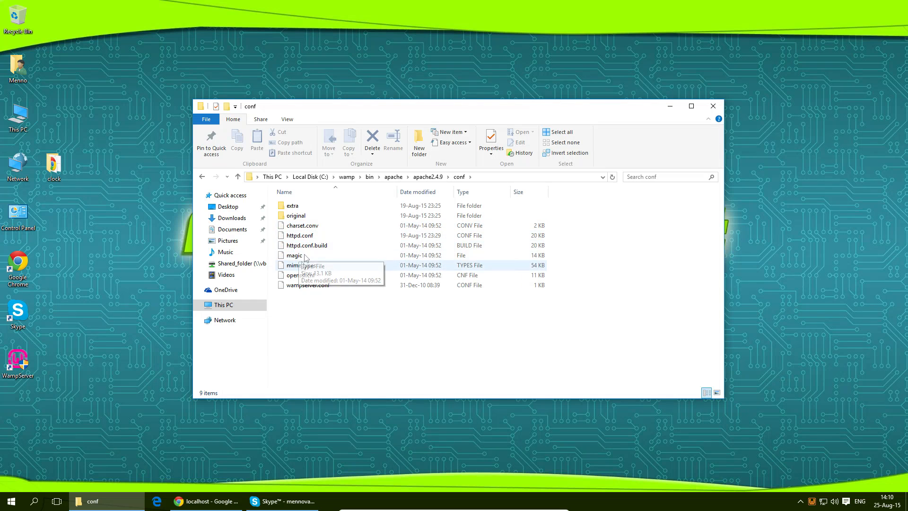
{"action": "mouse_move", "coordinate": [361, 330]}
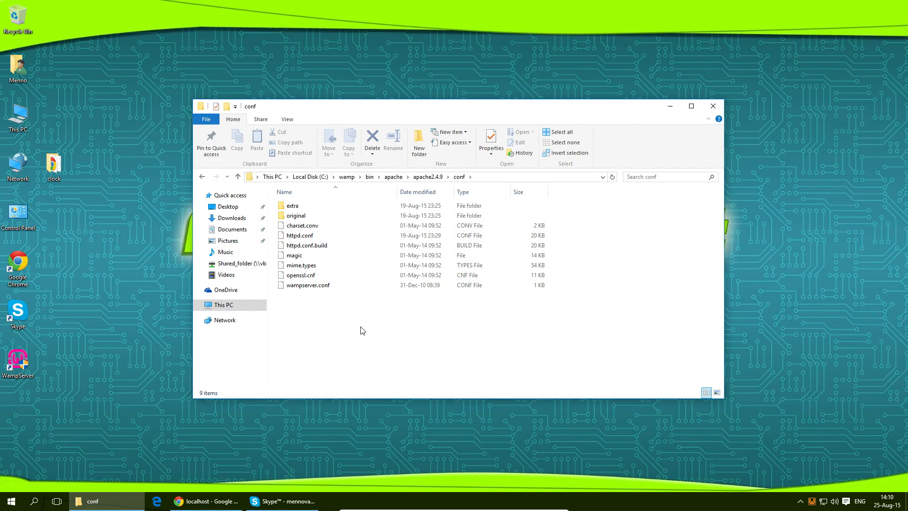
{"action": "left_click", "coordinate": [307, 245]}
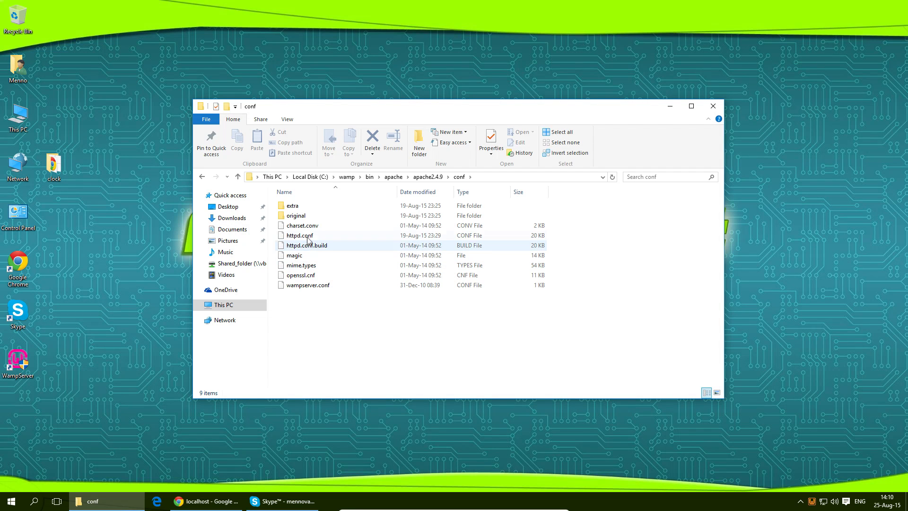
{"action": "left_click", "coordinate": [299, 235]}
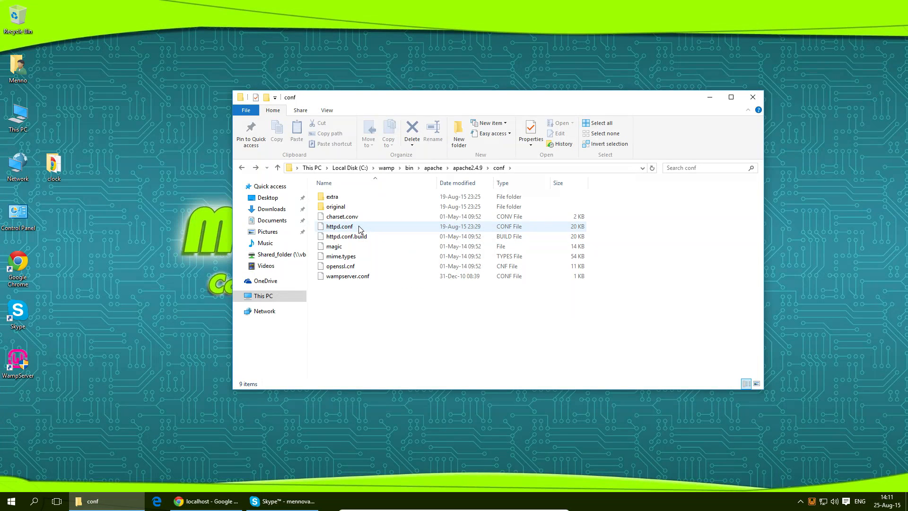
{"action": "mouse_move", "coordinate": [340, 226]}
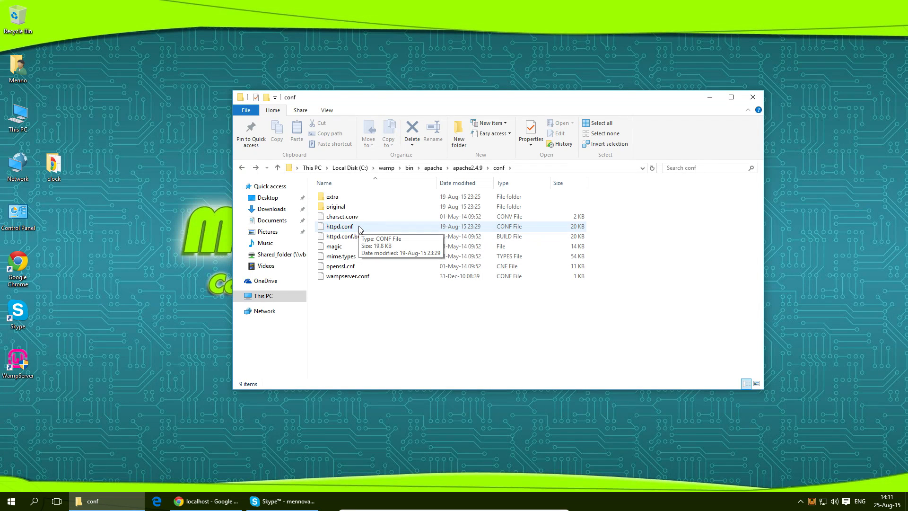
Set httpd.conf to open with Sublime Text 3 via Open with > More apps.
{"action": "right_click", "coordinate": [339, 226]}
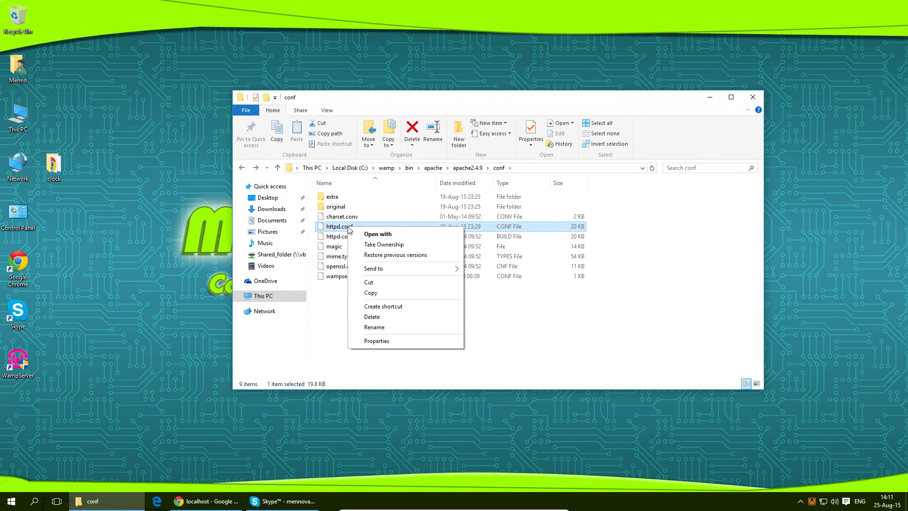
{"action": "mouse_move", "coordinate": [377, 234]}
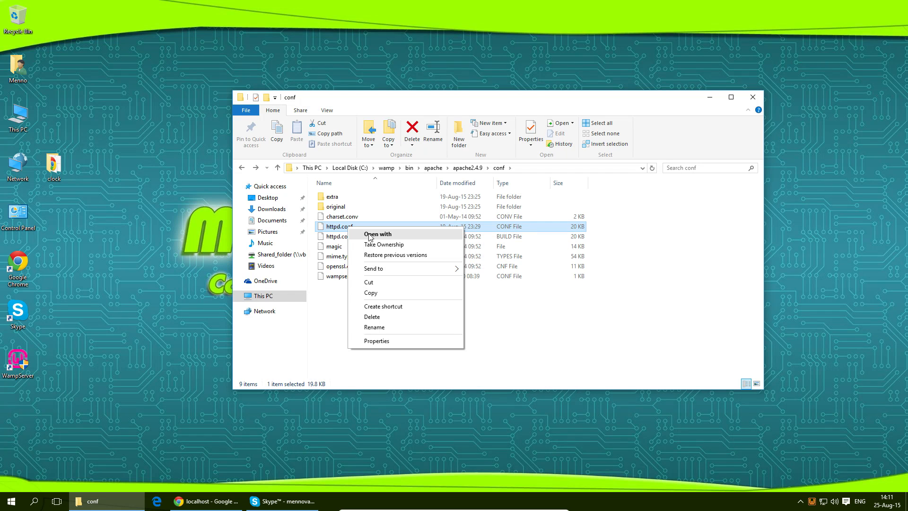
{"action": "left_click", "coordinate": [389, 238]}
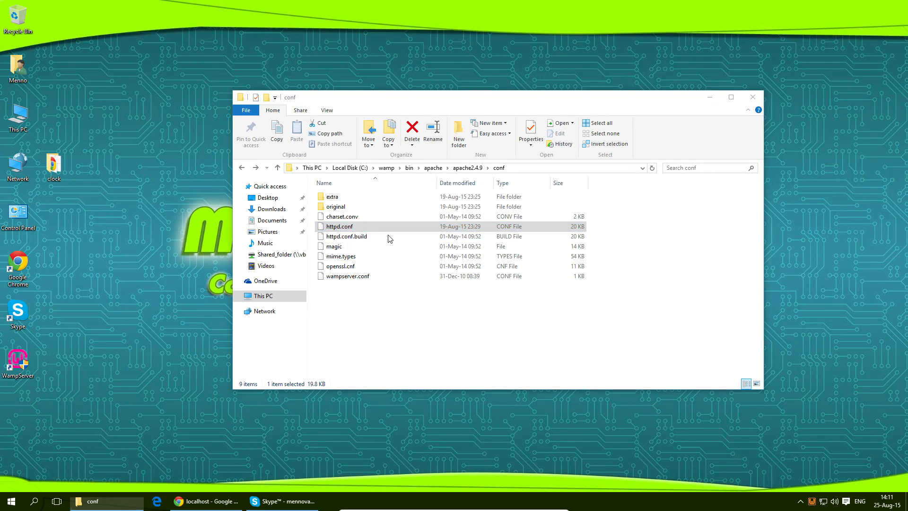
{"action": "double_click", "coordinate": [339, 227]}
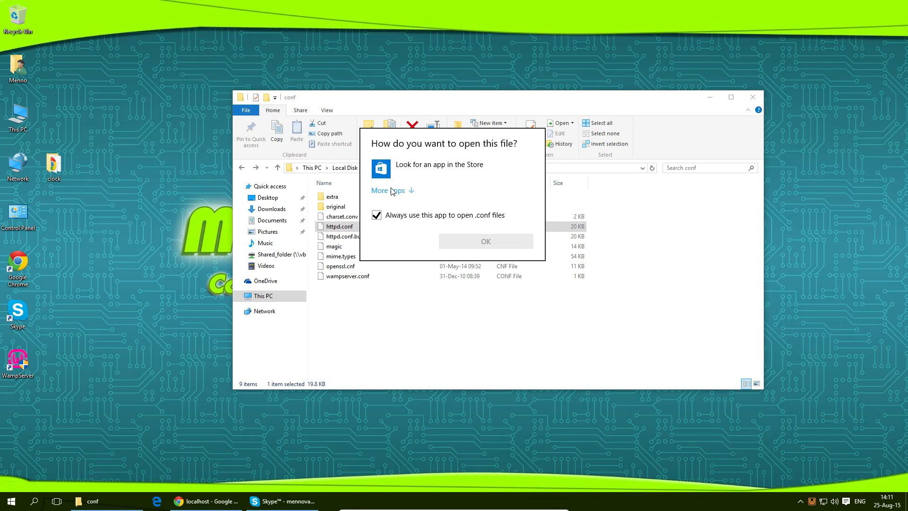
{"action": "left_click", "coordinate": [380, 190]}
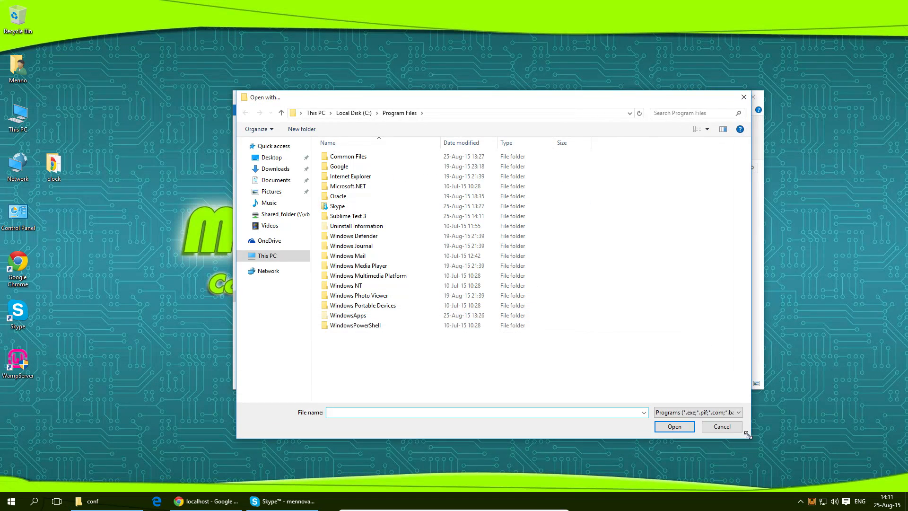
{"action": "left_click", "coordinate": [348, 216]}
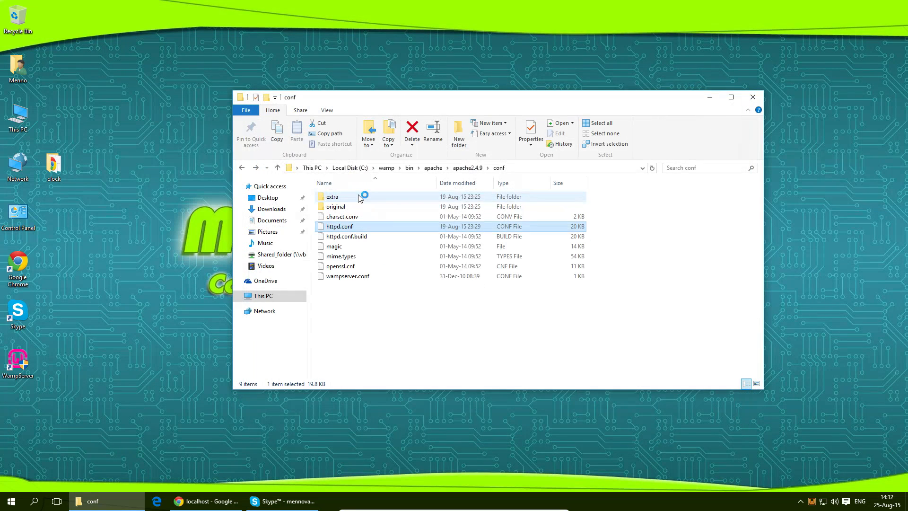
{"action": "mouse_move", "coordinate": [339, 226]}
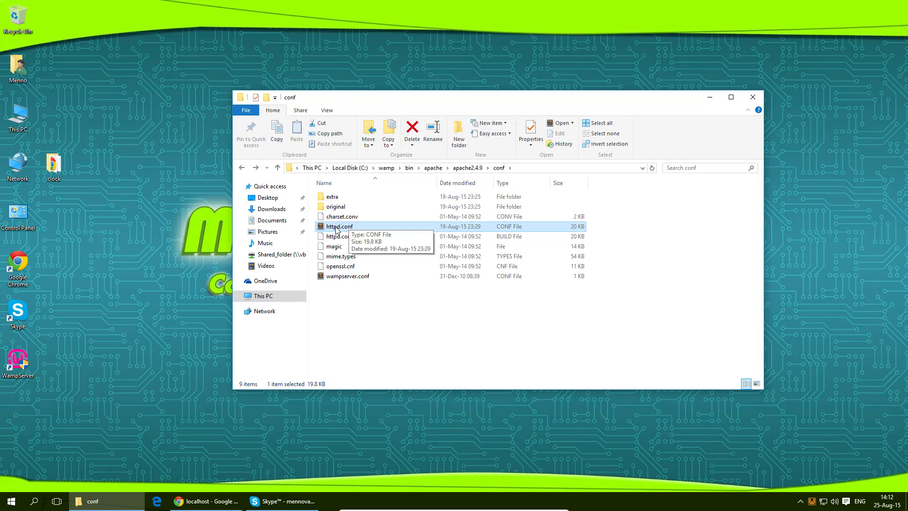
Open httpd.conf in Sublime Text and search for '80'.
{"action": "double_click", "coordinate": [338, 225]}
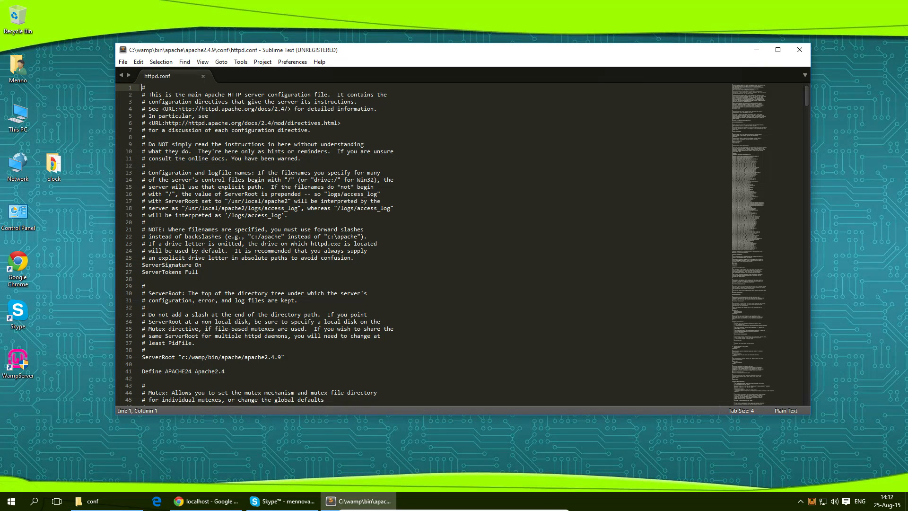
{"action": "key", "text": "ctrl+f"}
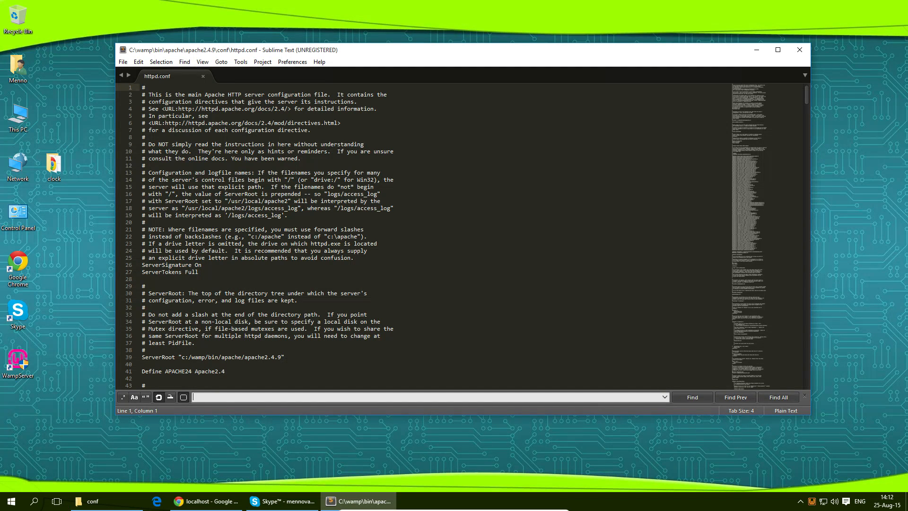
{"action": "type", "text": "80"}
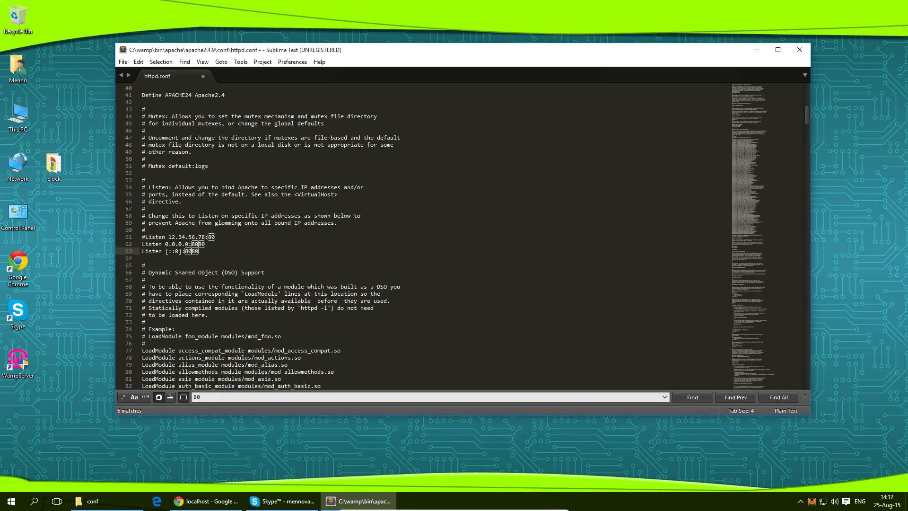
Change the three Listen lines, including the commented one, to port 8080 and save.
{"action": "key", "text": "Escape"}
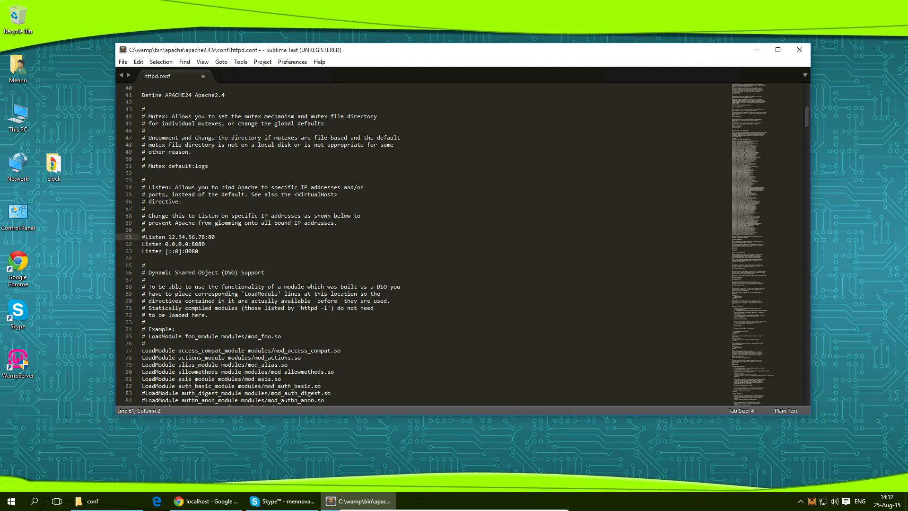
{"action": "left_click", "coordinate": [214, 237]}
{"action": "type", "text": "80"}
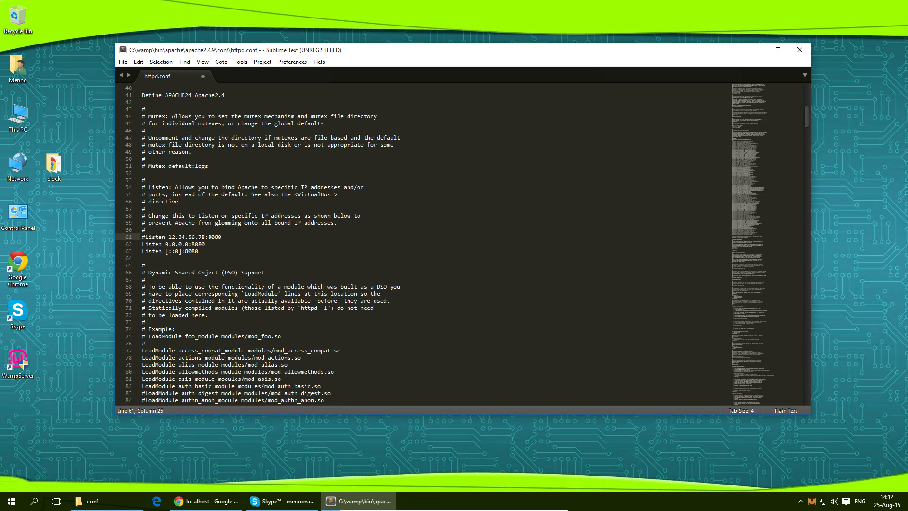
{"action": "key", "text": "ctrl+s"}
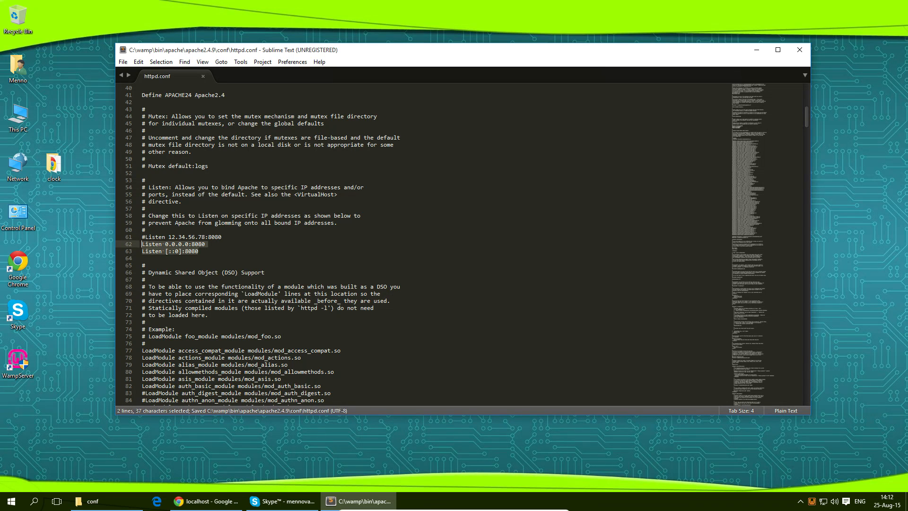
{"action": "left_click", "coordinate": [188, 251]}
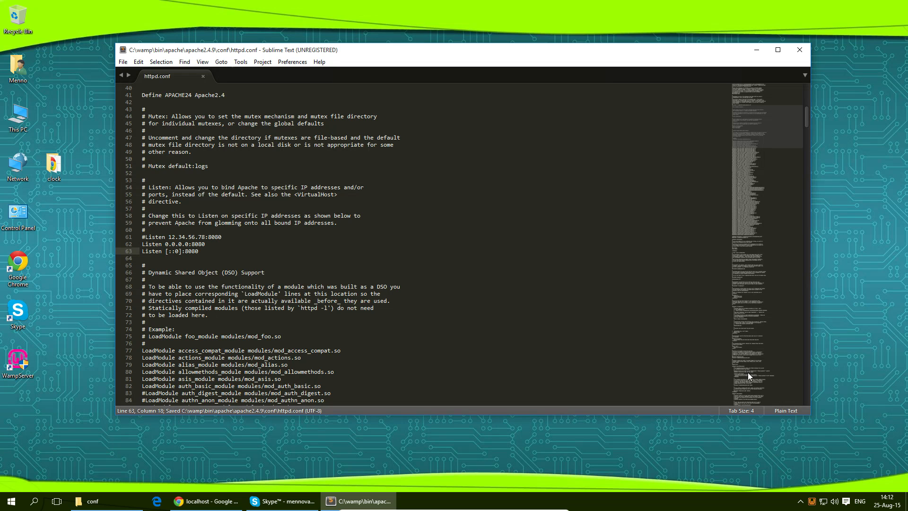
{"action": "left_click", "coordinate": [122, 62]}
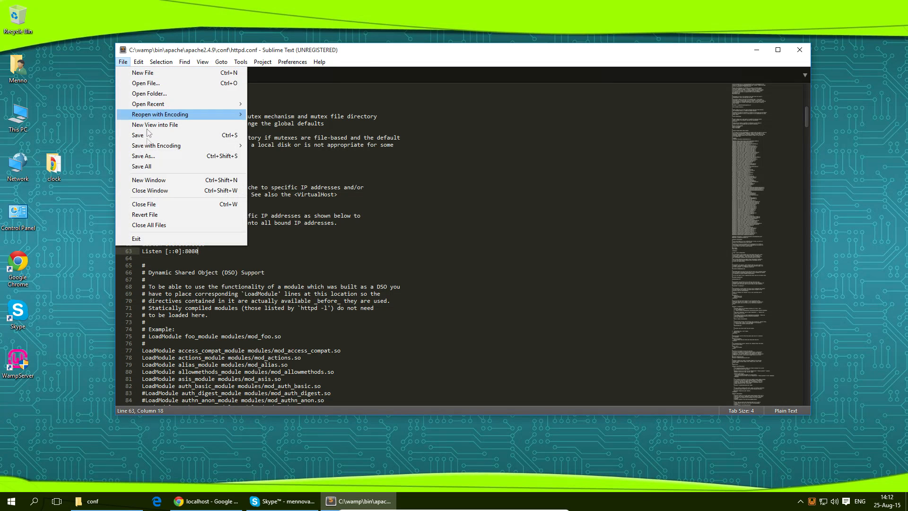
{"action": "left_click", "coordinate": [137, 135]}
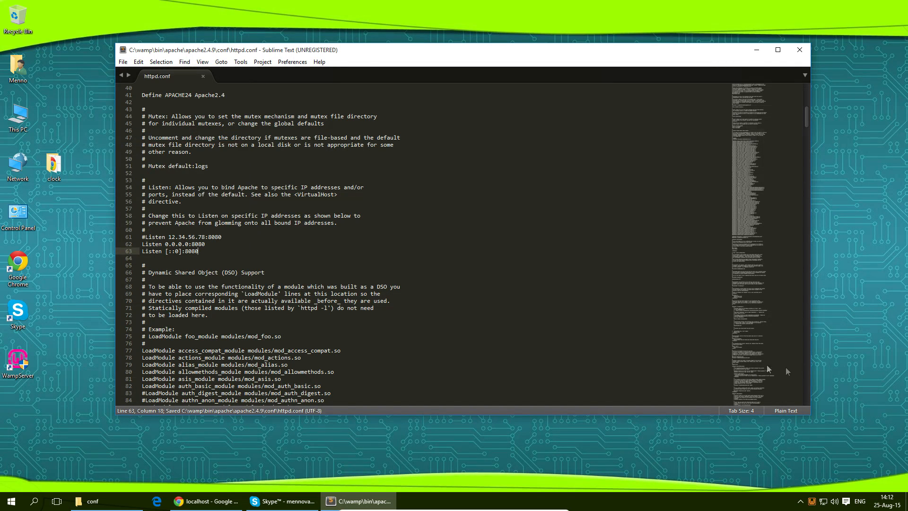
{"action": "mouse_move", "coordinate": [812, 501]}
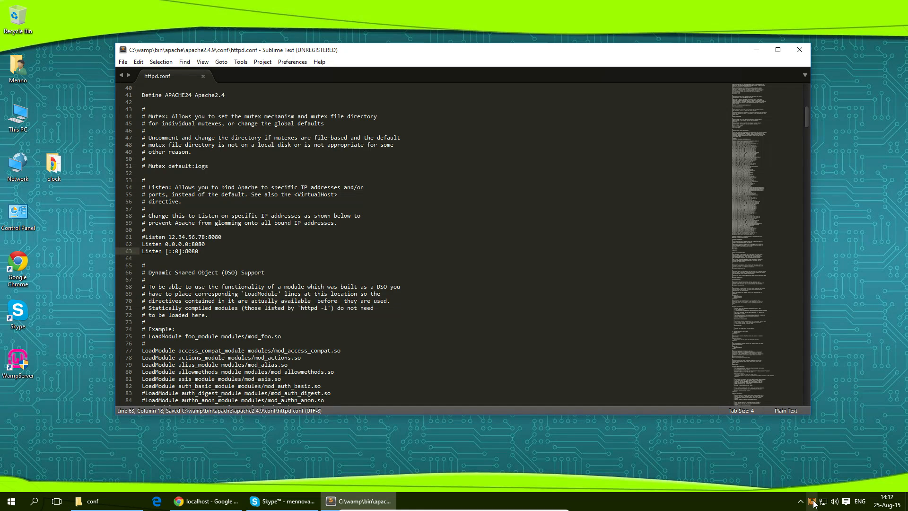
Restart all WampServer services from the tray, then switch to Chrome on localhost.
{"action": "left_click", "coordinate": [813, 500]}
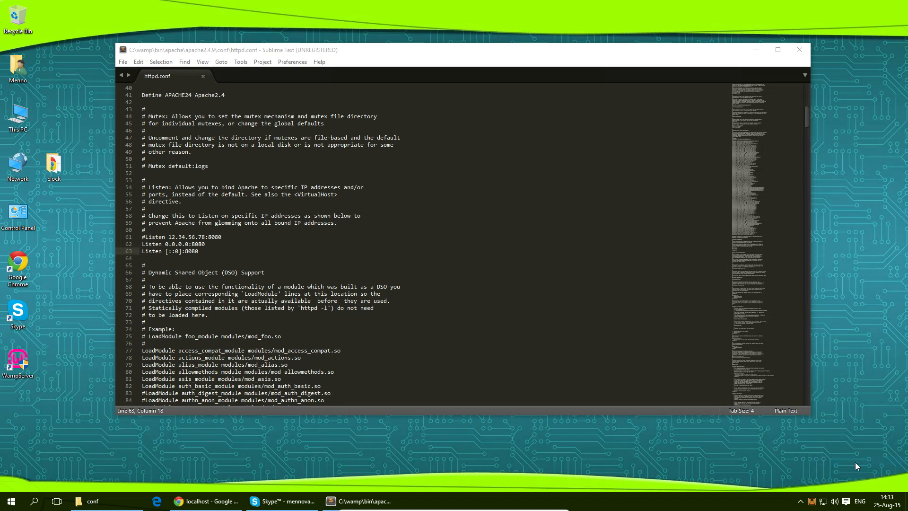
{"action": "mouse_move", "coordinate": [783, 449]}
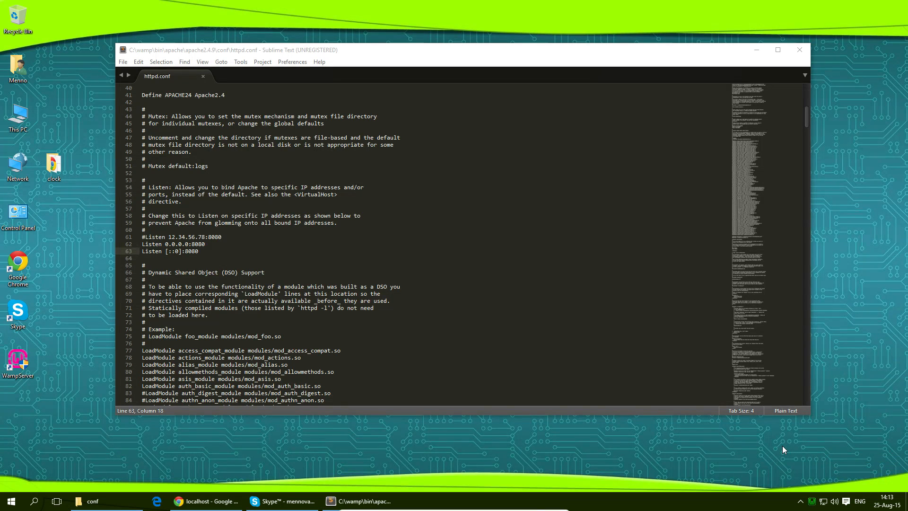
{"action": "left_click", "coordinate": [205, 500]}
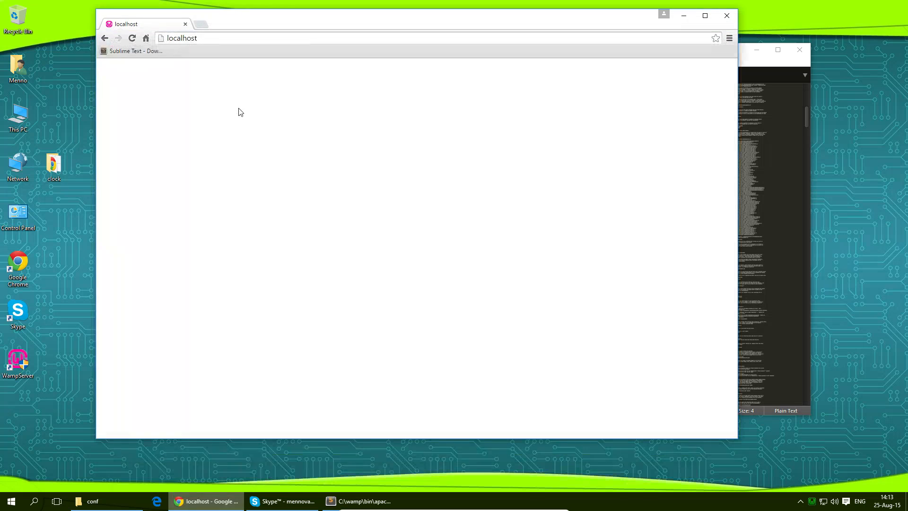
Change Chrome's address to localhost:8080 to load the clock page on the new port.
{"action": "left_click", "coordinate": [181, 38]}
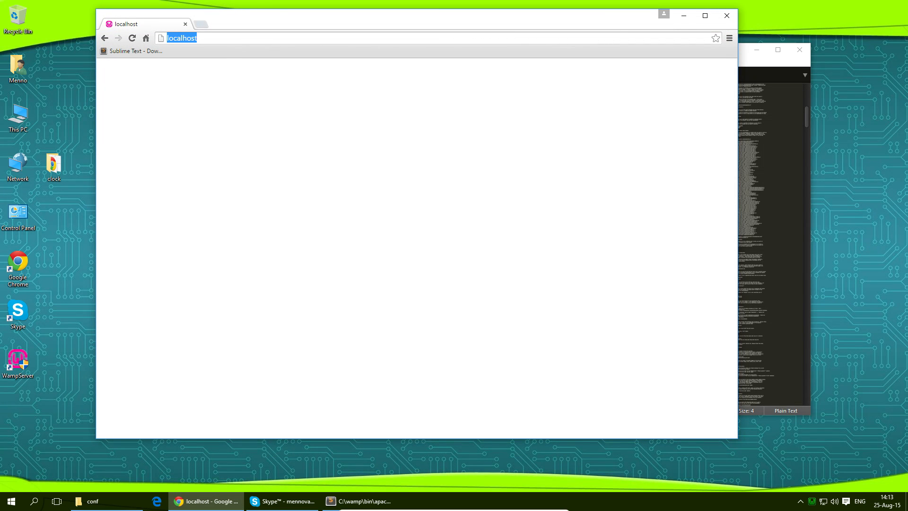
{"action": "type", "text": "lc"}
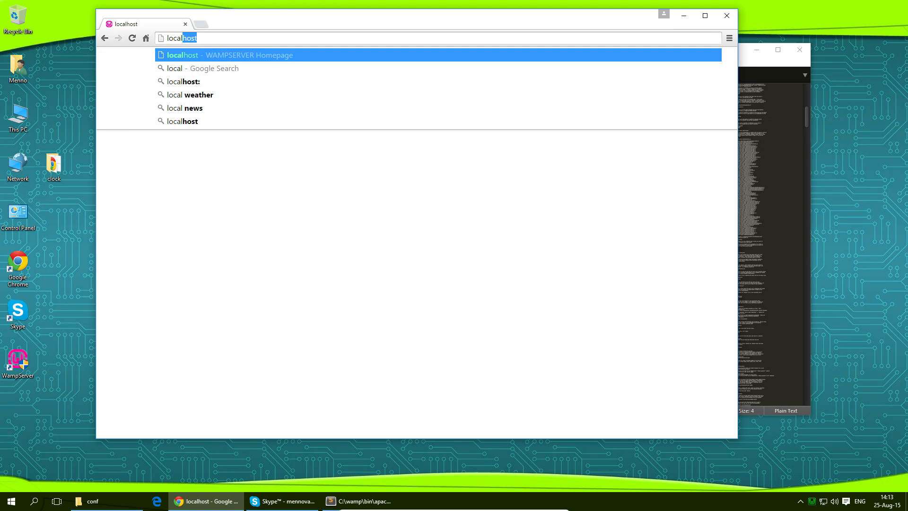
{"action": "type", "text": ":8"}
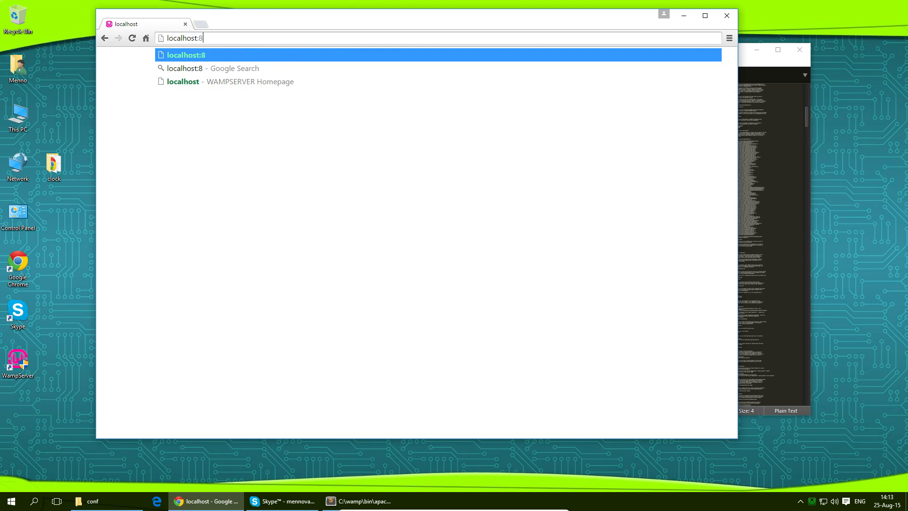
{"action": "type", "text": "080/clock/"}
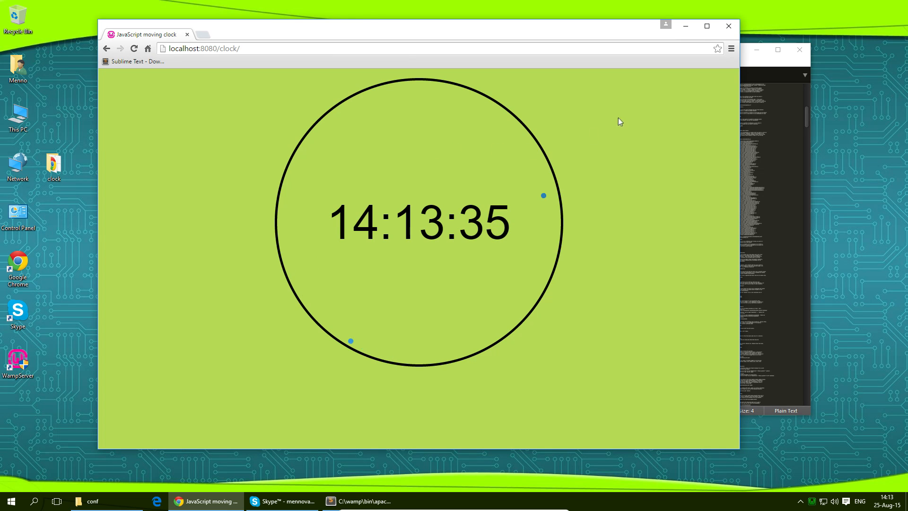
{"action": "mouse_move", "coordinate": [660, 115]}
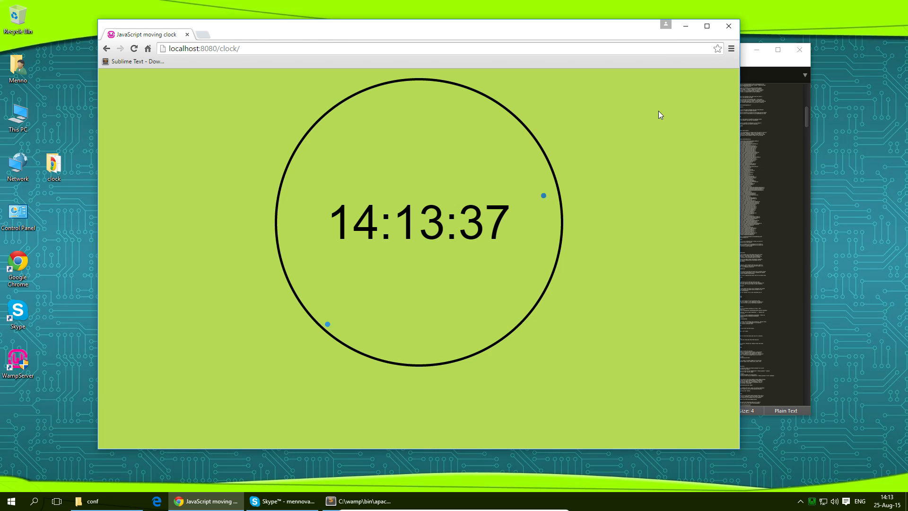
{"action": "mouse_move", "coordinate": [688, 29]}
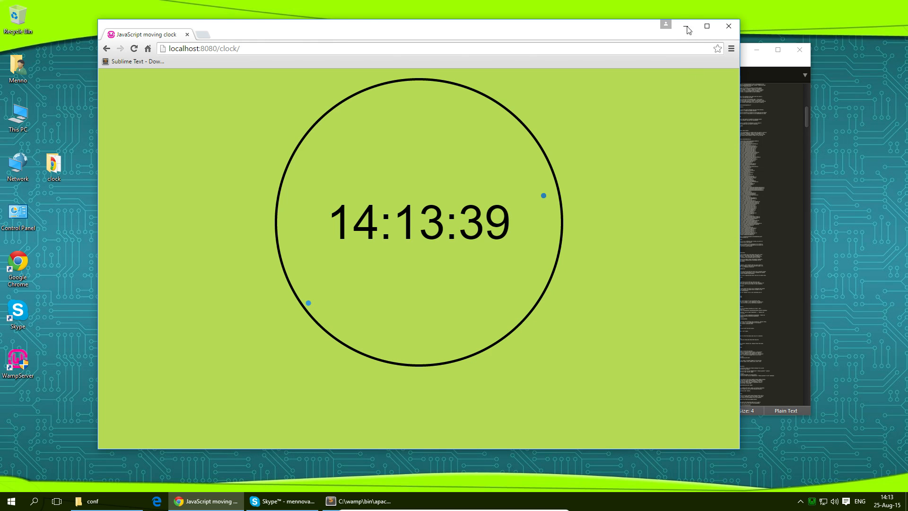
{"action": "mouse_move", "coordinate": [686, 26]}
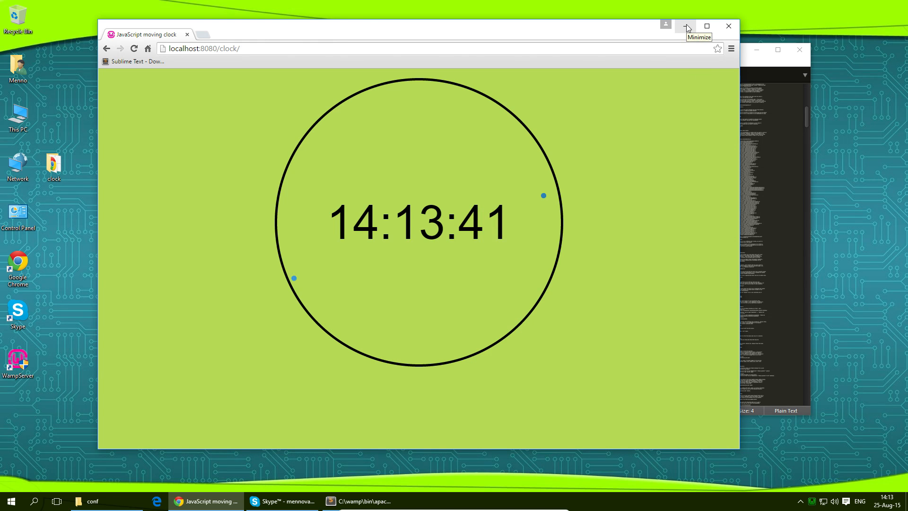